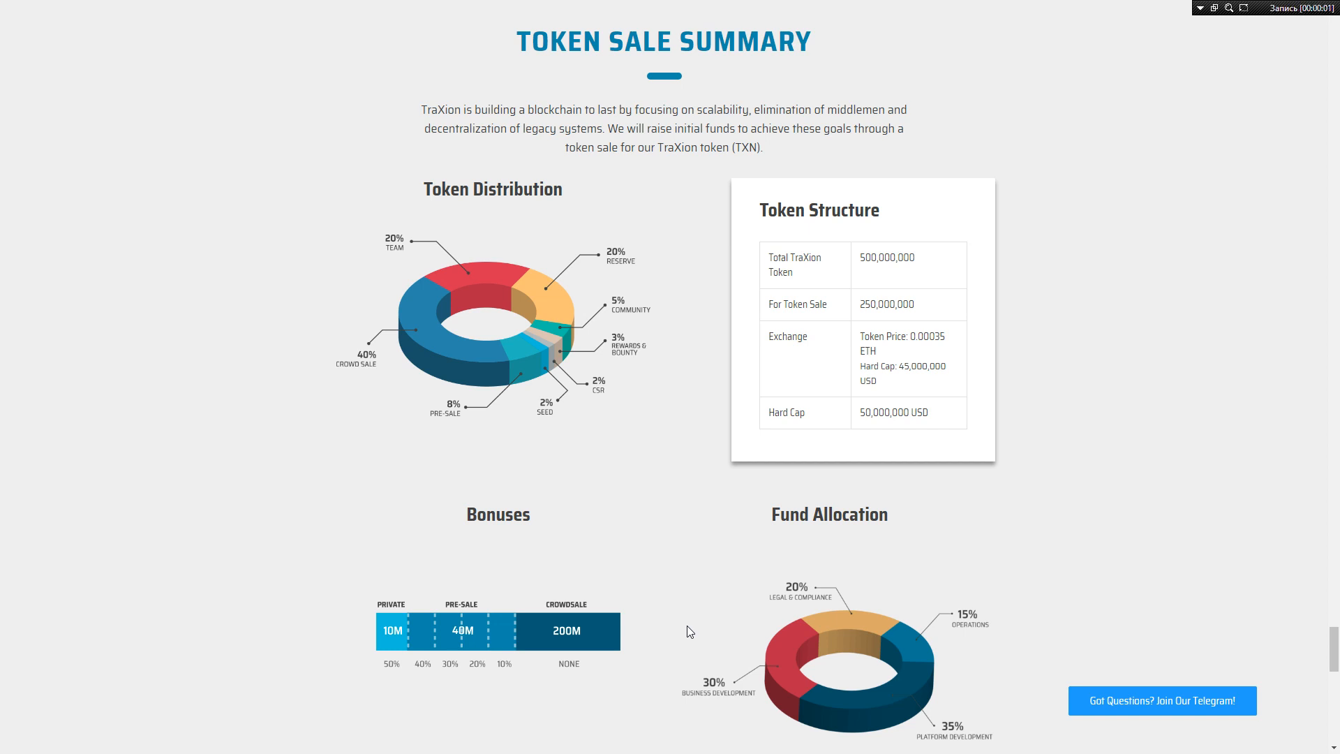
{"action": "mouse_move", "coordinate": [514, 577]}
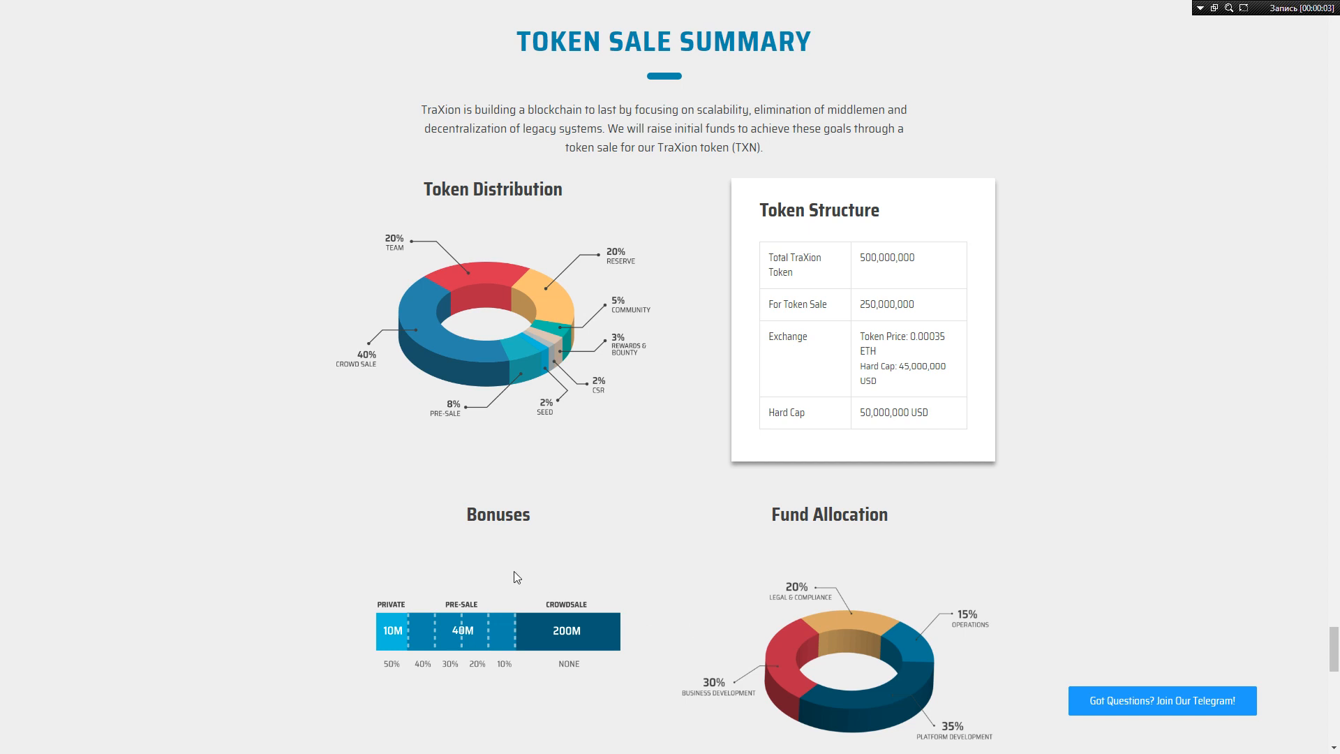
{"action": "mouse_move", "coordinate": [518, 533]}
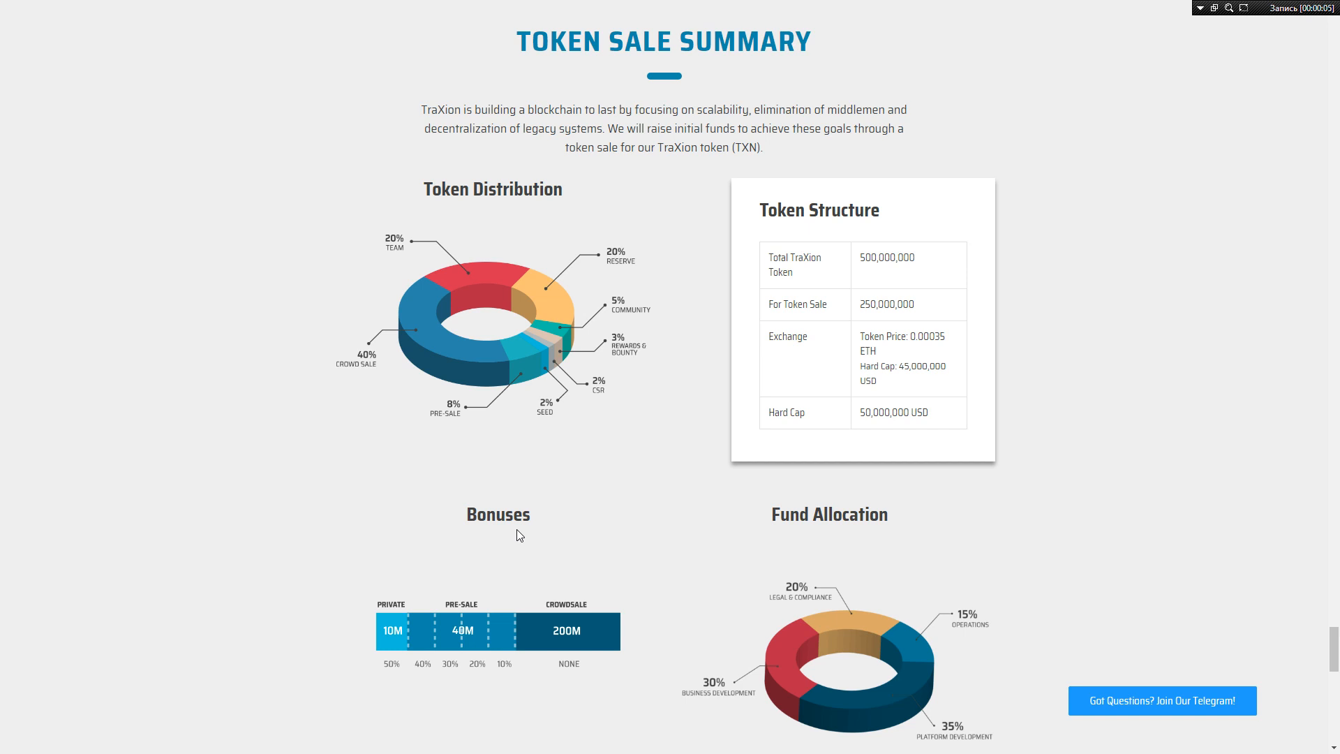
{"action": "mouse_move", "coordinate": [713, 425]}
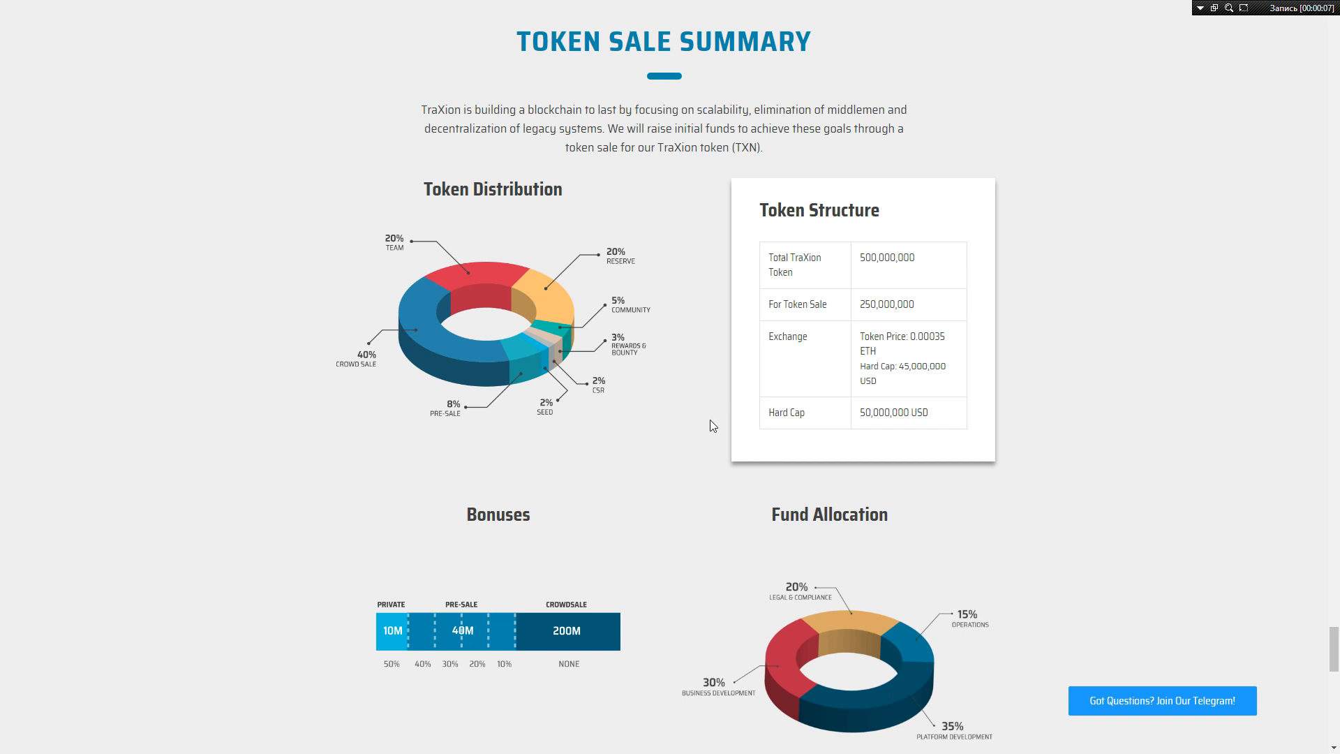
{"action": "mouse_move", "coordinate": [562, 375]}
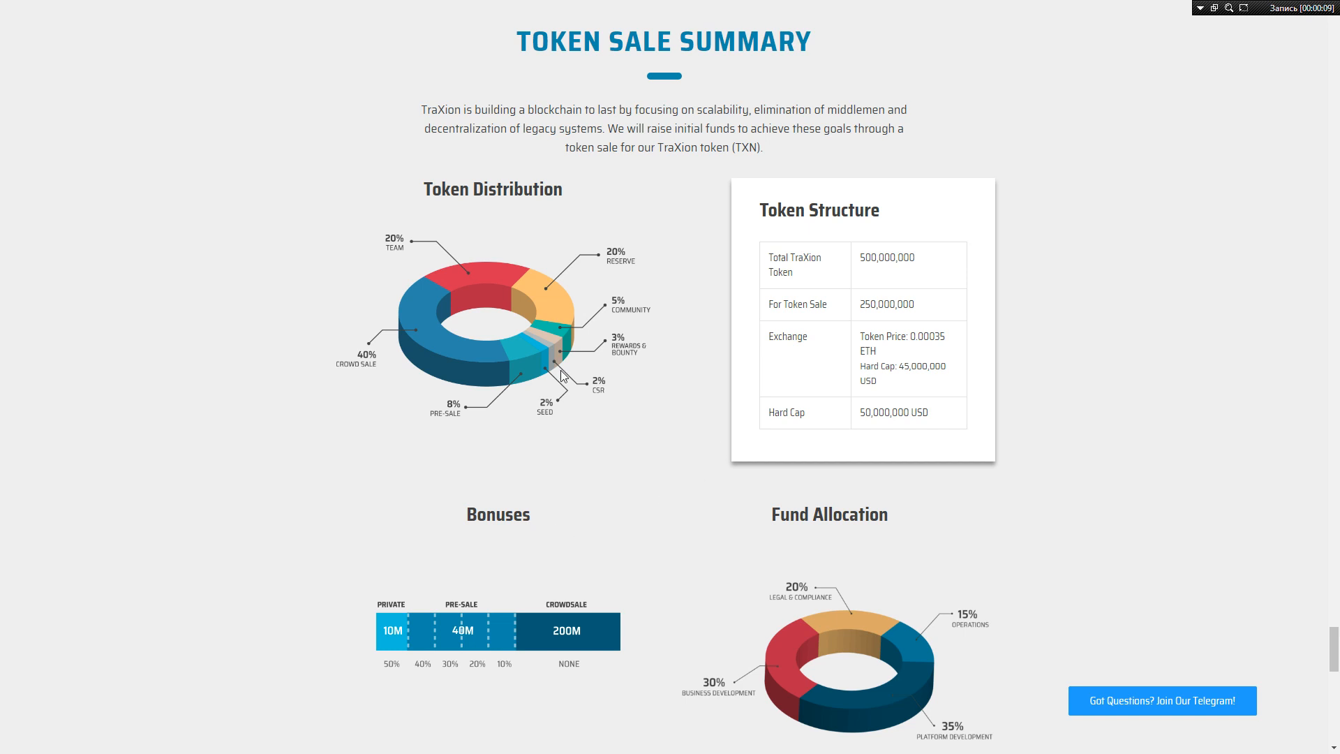
{"action": "mouse_move", "coordinate": [194, 498]}
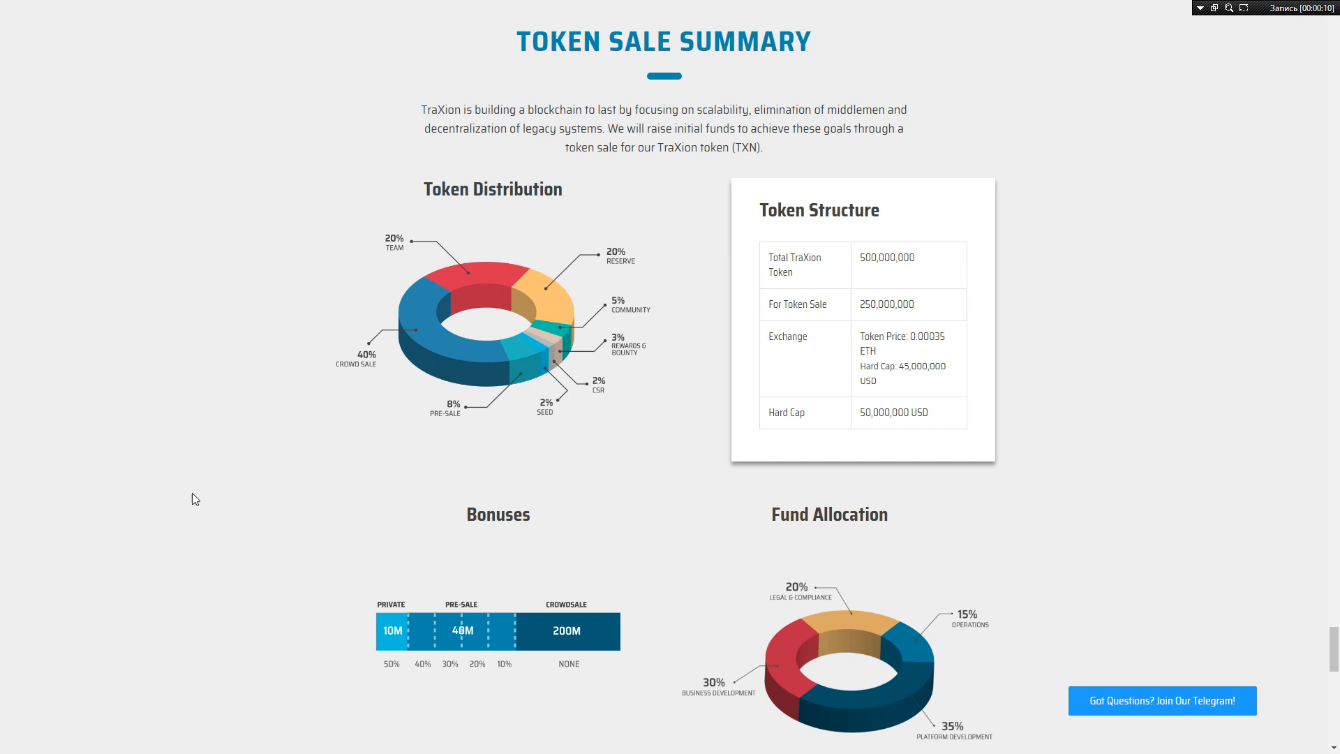
{"action": "mouse_move", "coordinate": [402, 395]}
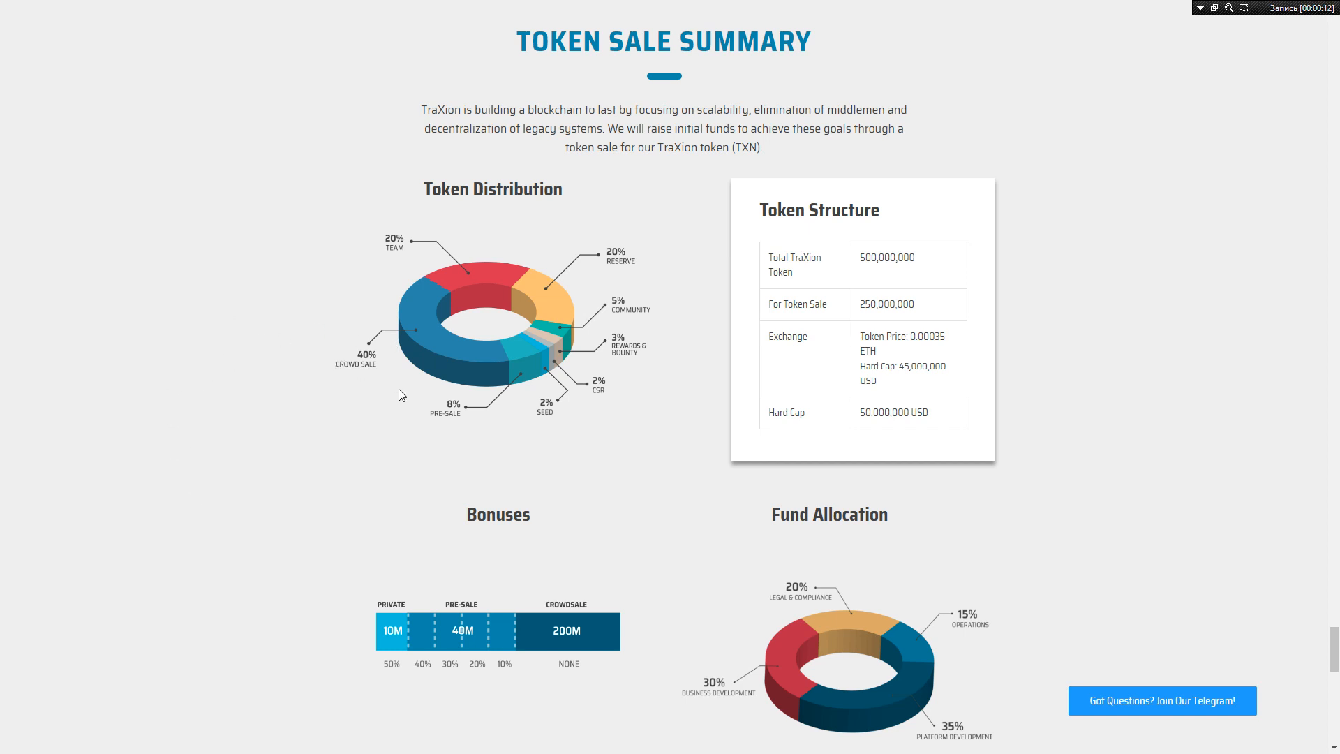
{"action": "mouse_move", "coordinate": [389, 338]}
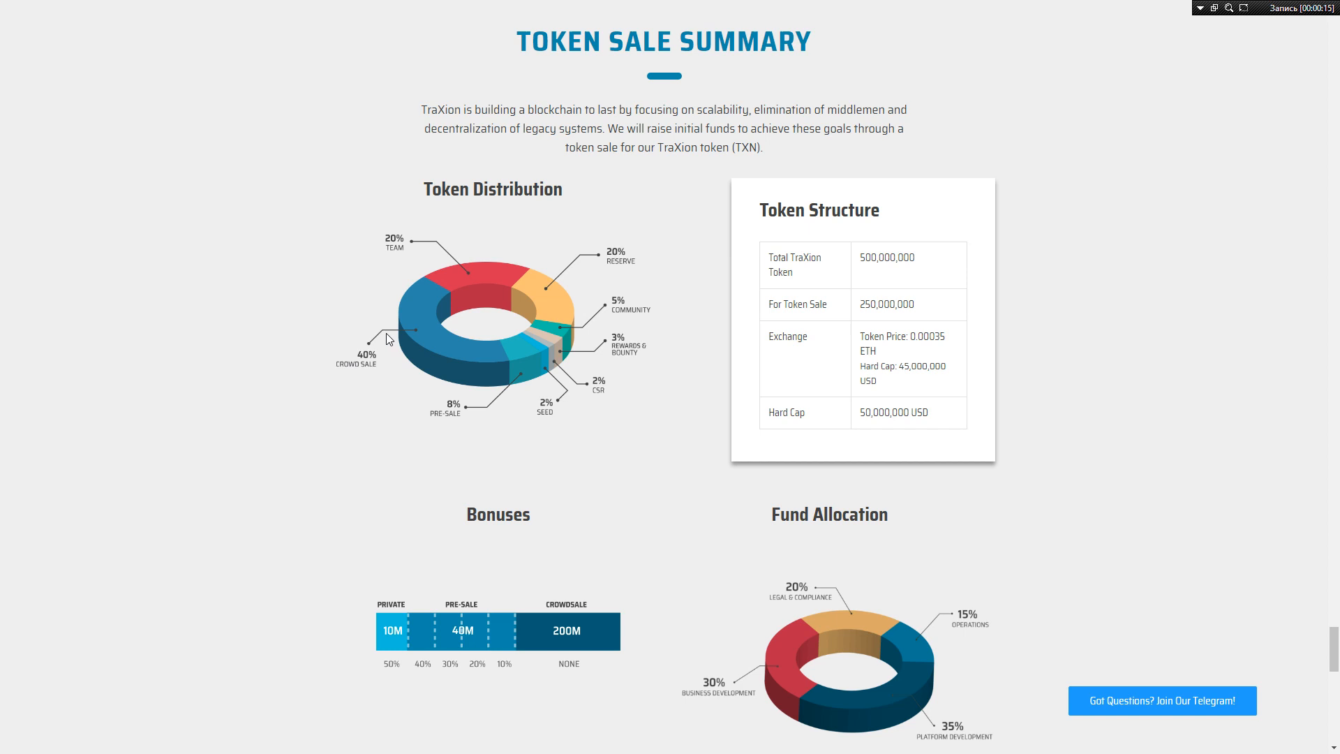
{"action": "mouse_move", "coordinate": [412, 369]}
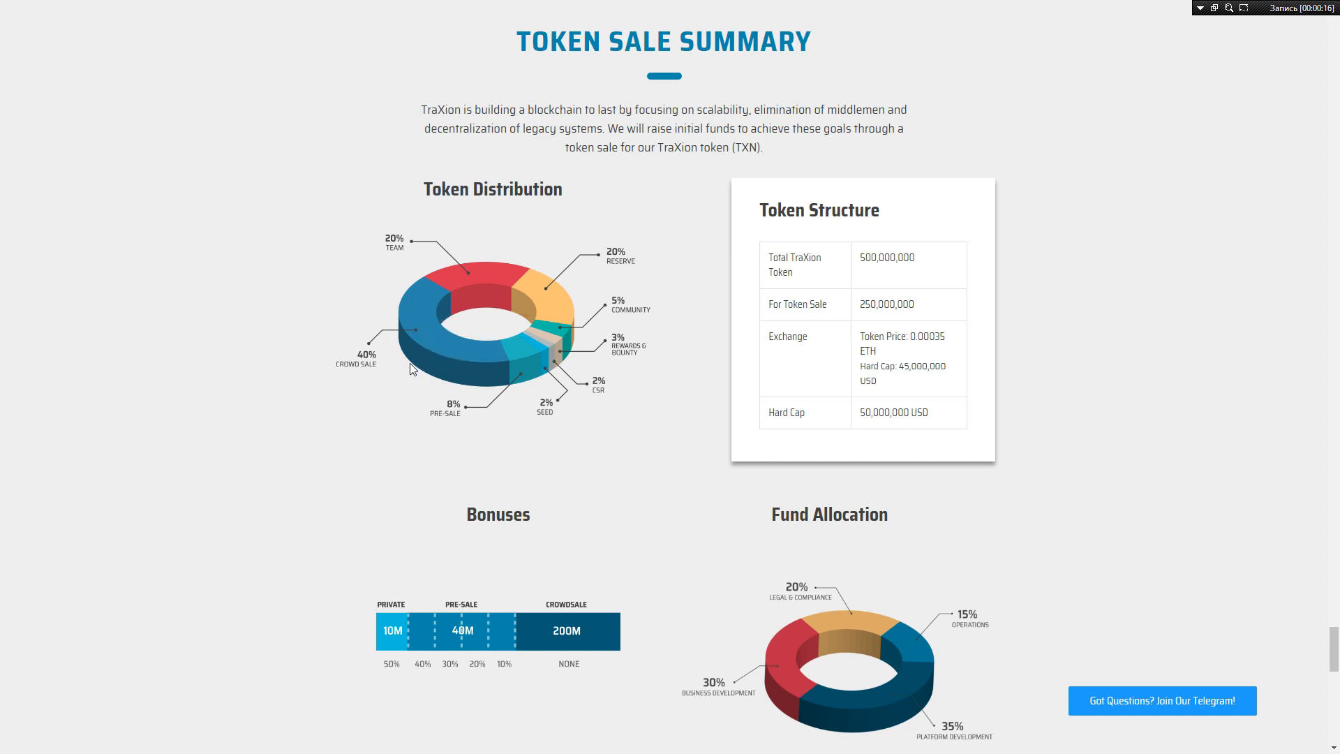
{"action": "mouse_move", "coordinate": [379, 376]}
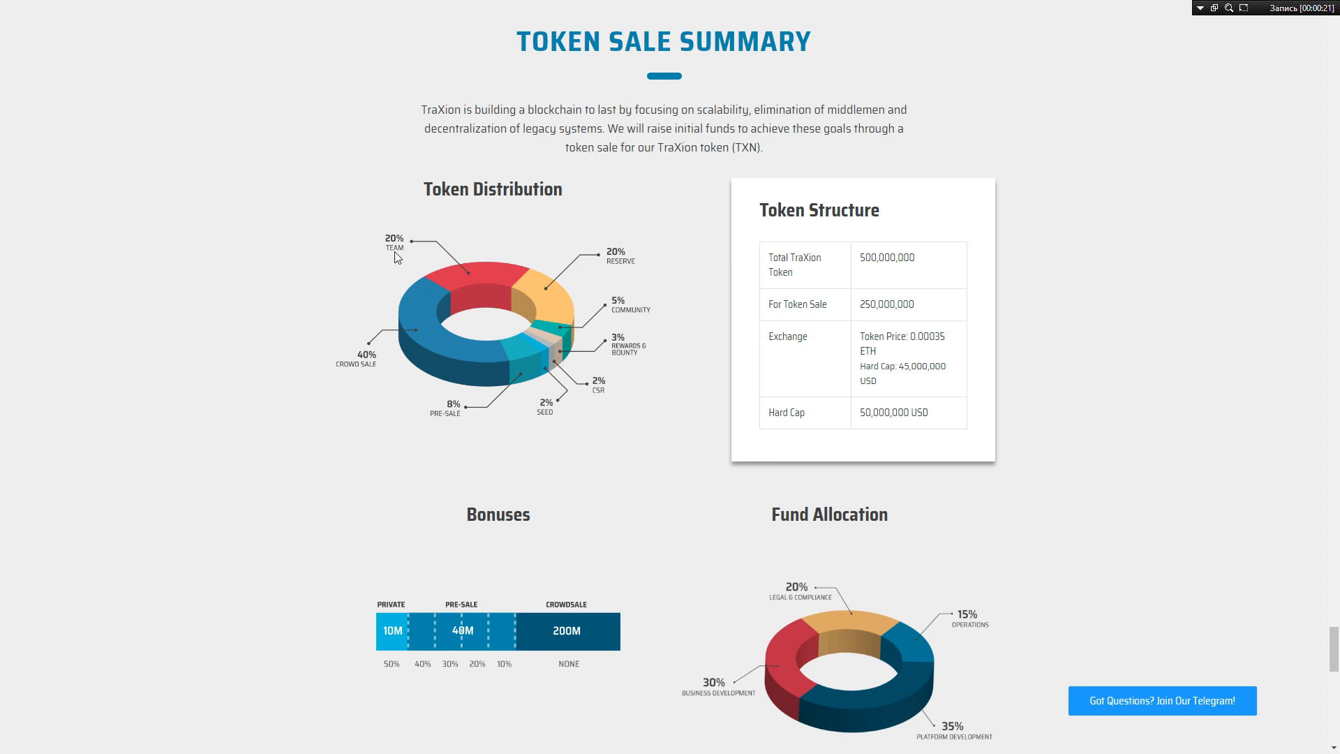
{"action": "mouse_move", "coordinate": [572, 254]}
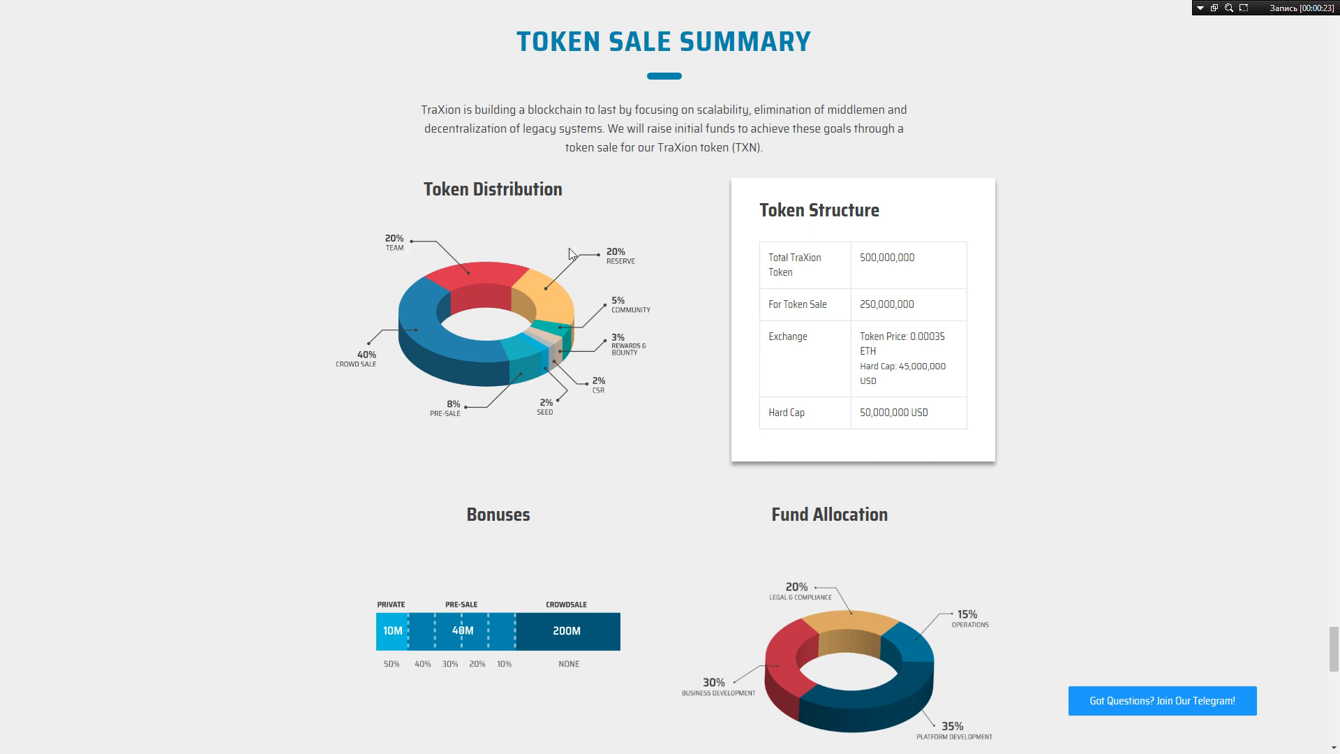
{"action": "mouse_move", "coordinate": [646, 278]}
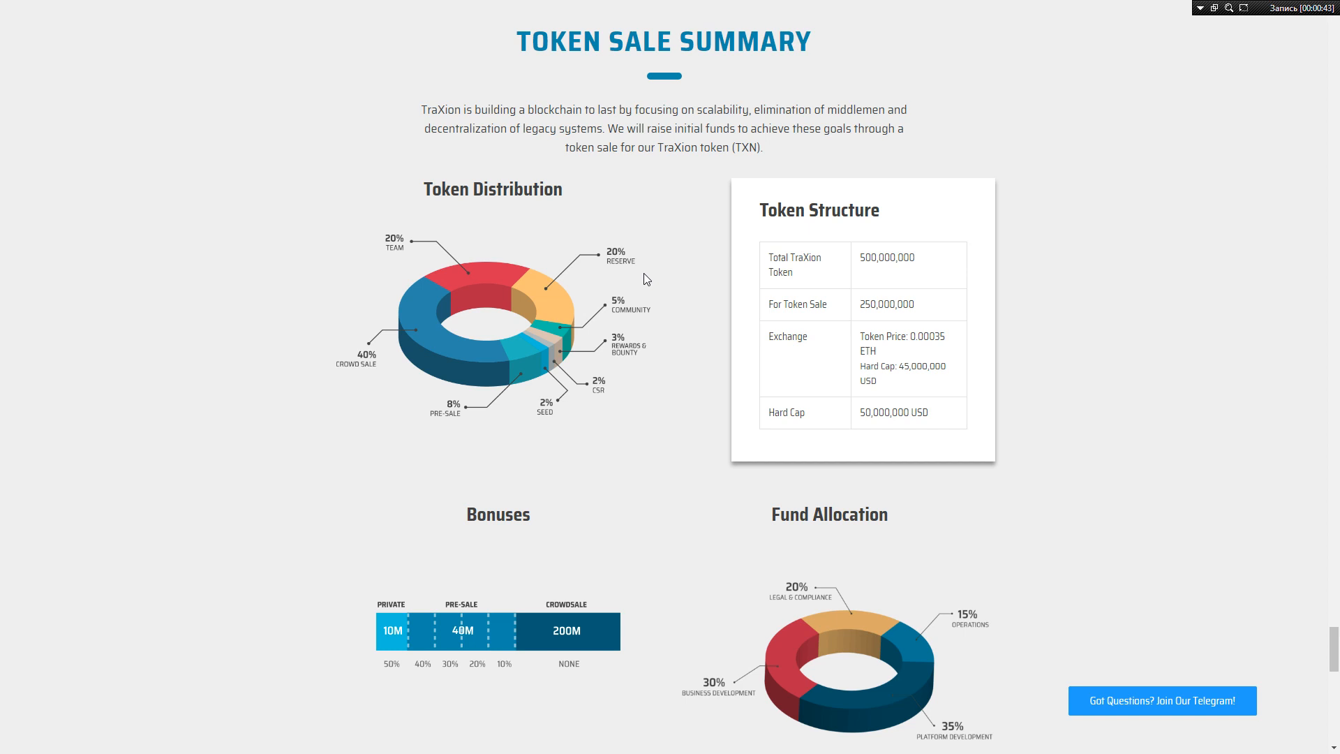
{"action": "mouse_move", "coordinate": [817, 277]}
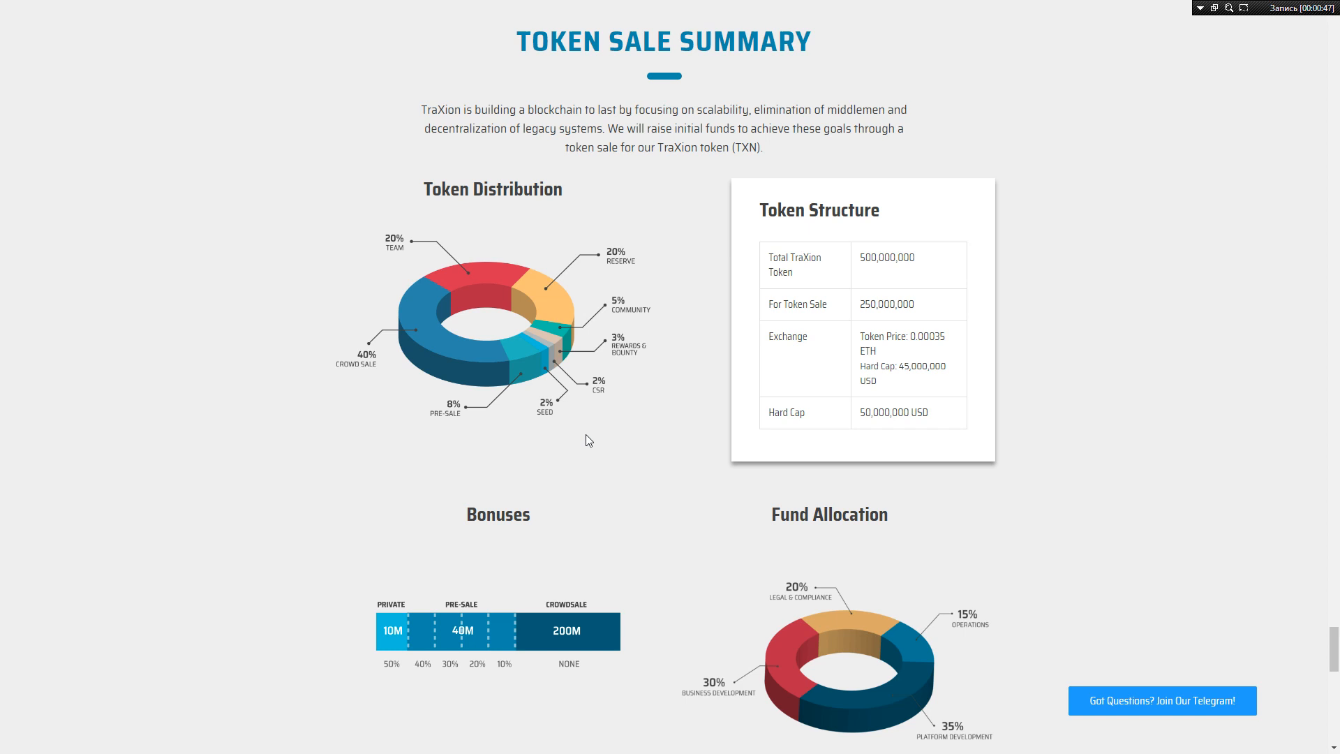
{"action": "mouse_move", "coordinate": [524, 442]}
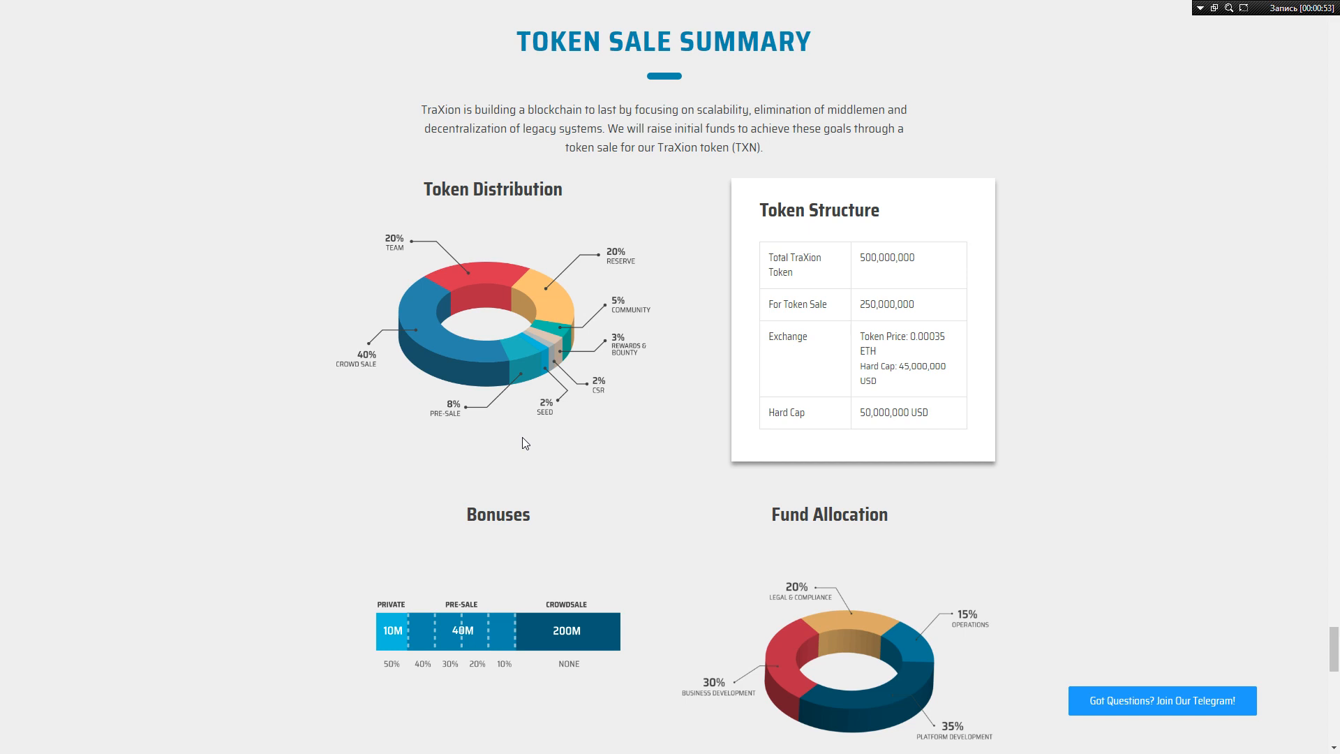
Step: Scroll past the Token Structure table to the Bonuses and Fund Allocation charts
{"action": "double_click", "coordinate": [876, 305]}
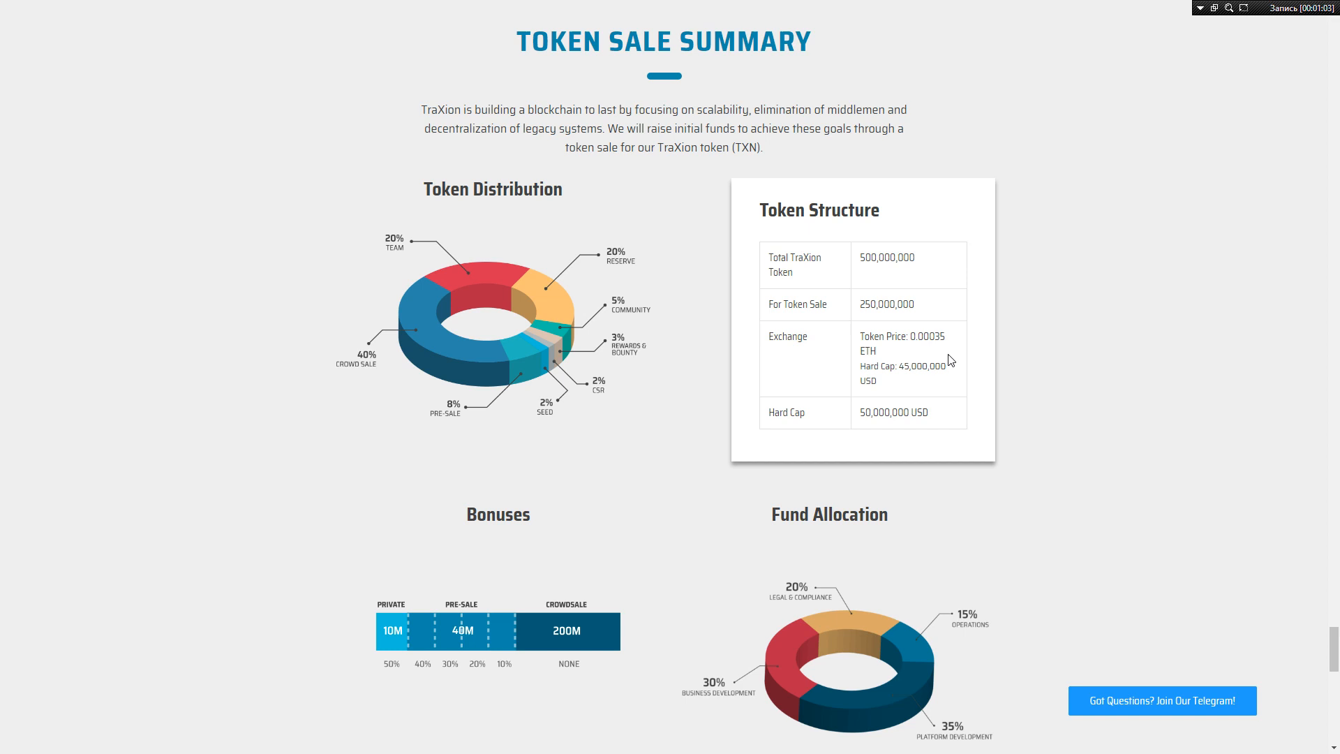
{"action": "mouse_move", "coordinate": [930, 353]}
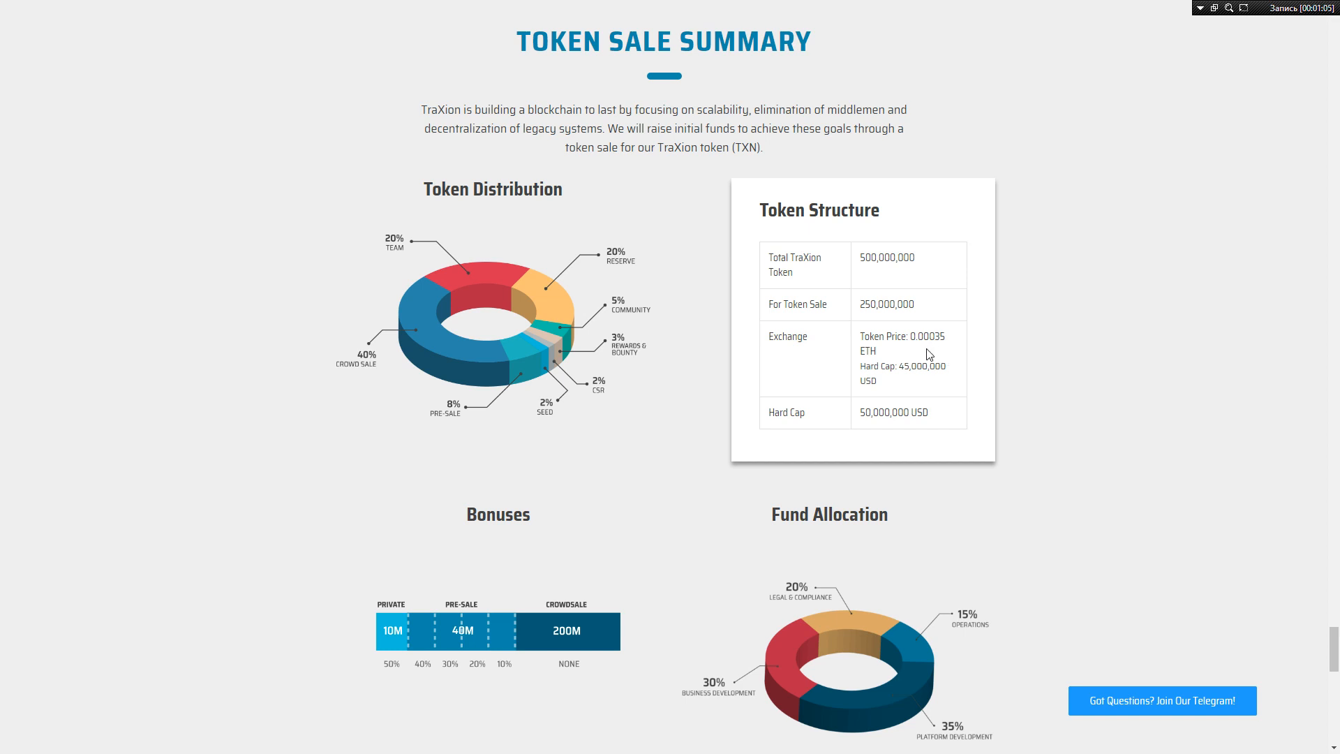
{"action": "mouse_move", "coordinate": [859, 402]}
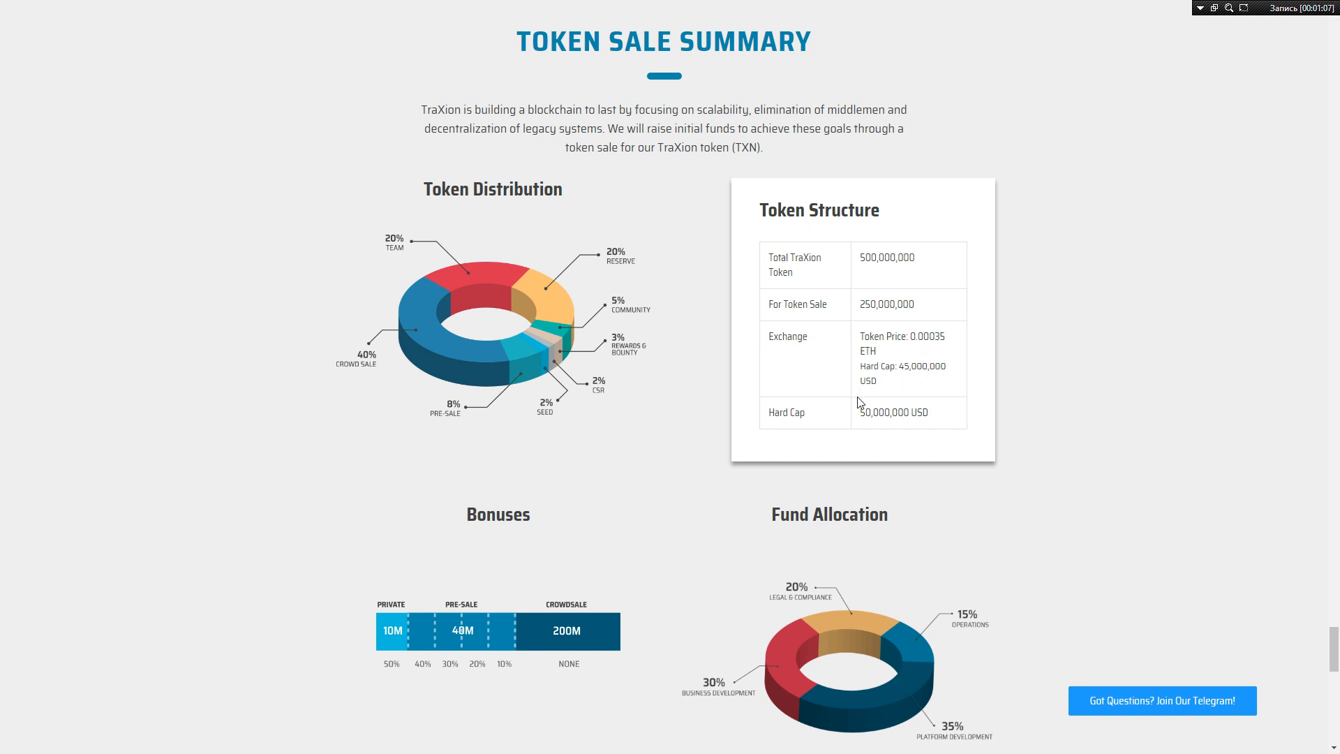
{"action": "mouse_move", "coordinate": [954, 424]}
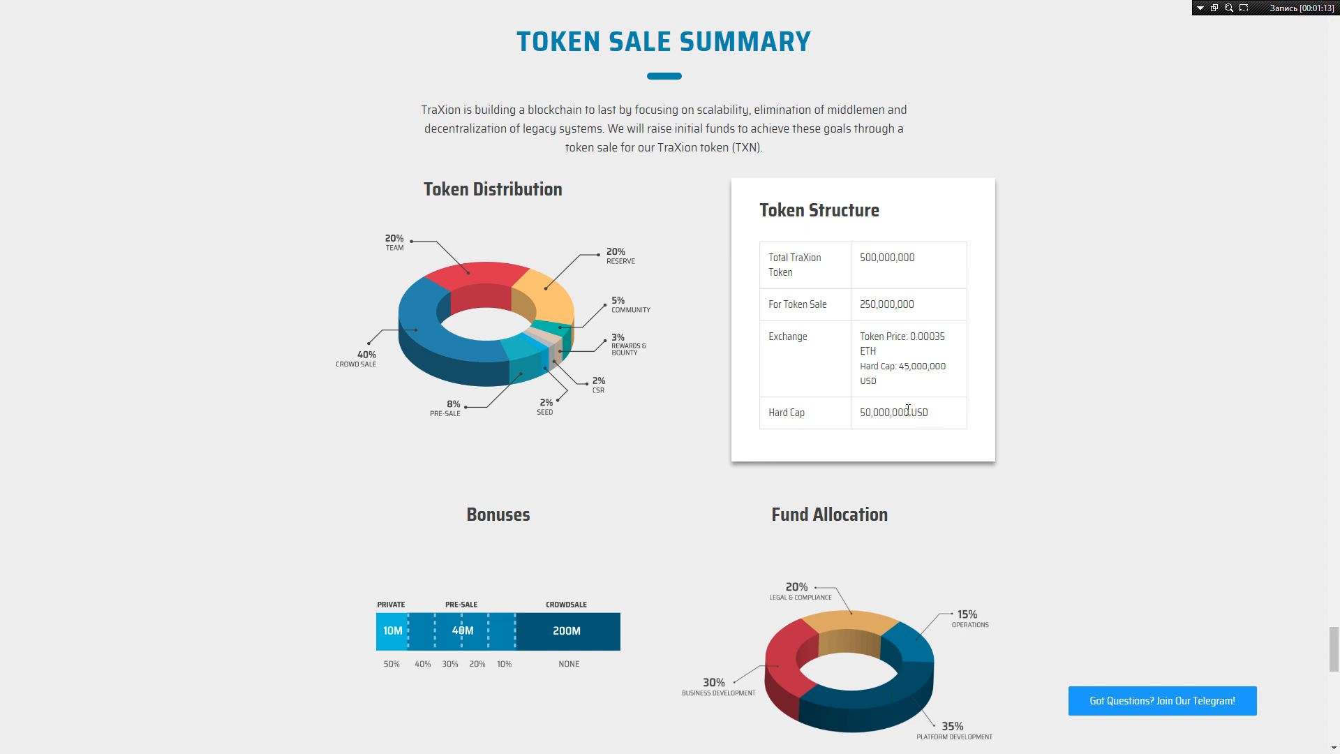
{"action": "scroll", "scroll_direction": "down", "scroll_amount": 3}
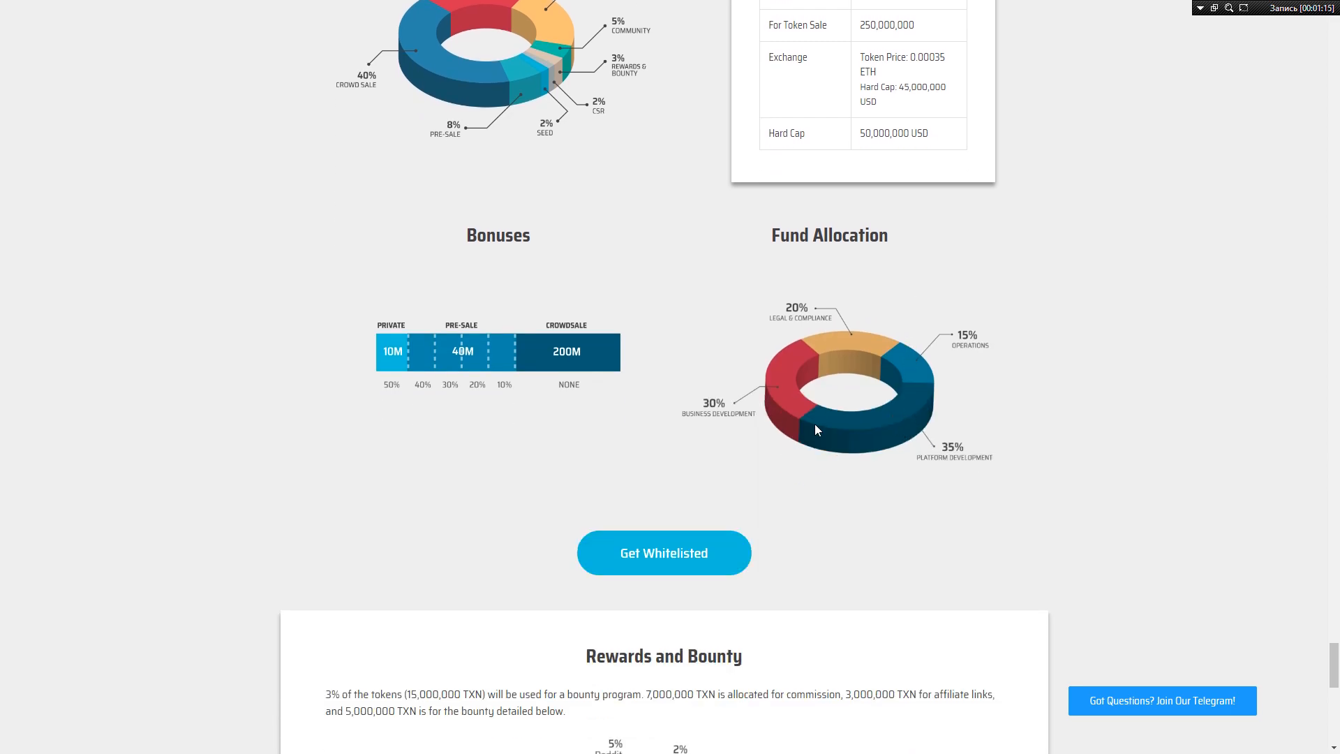
{"action": "mouse_move", "coordinate": [533, 342]}
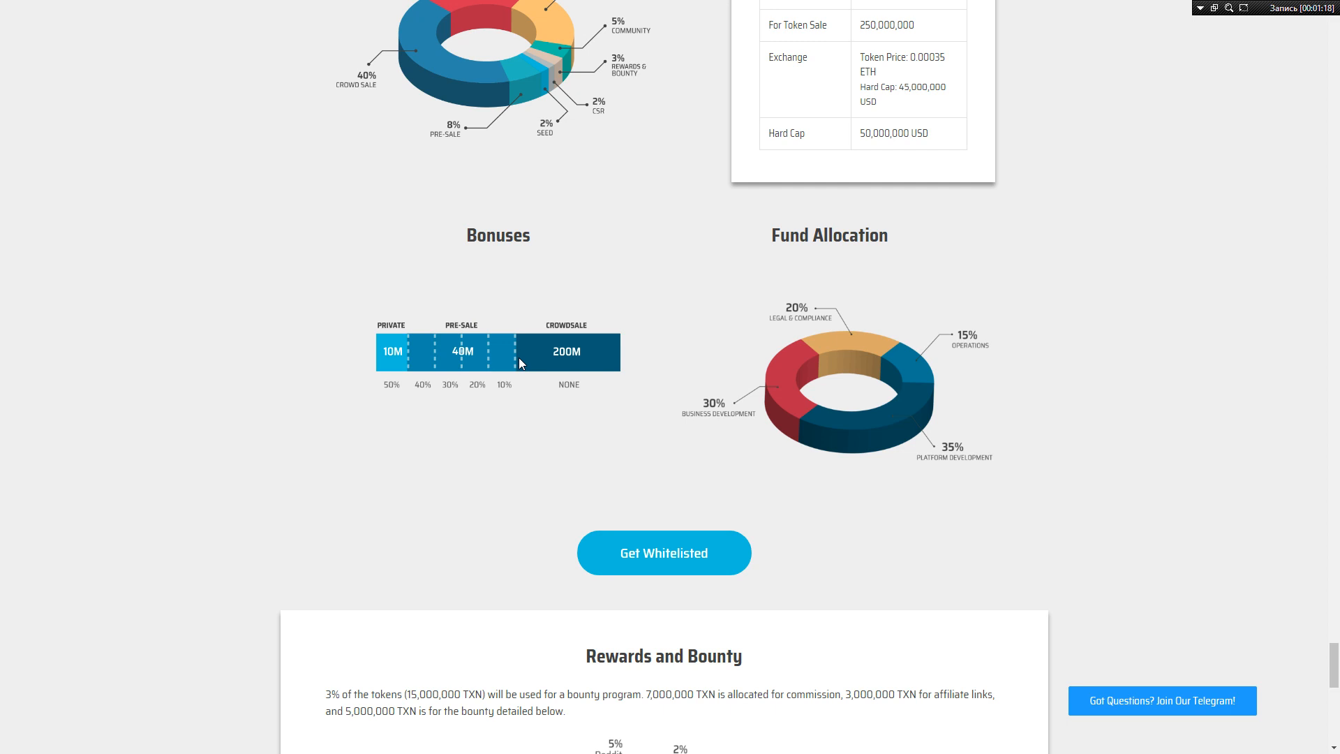
{"action": "mouse_move", "coordinate": [803, 259]}
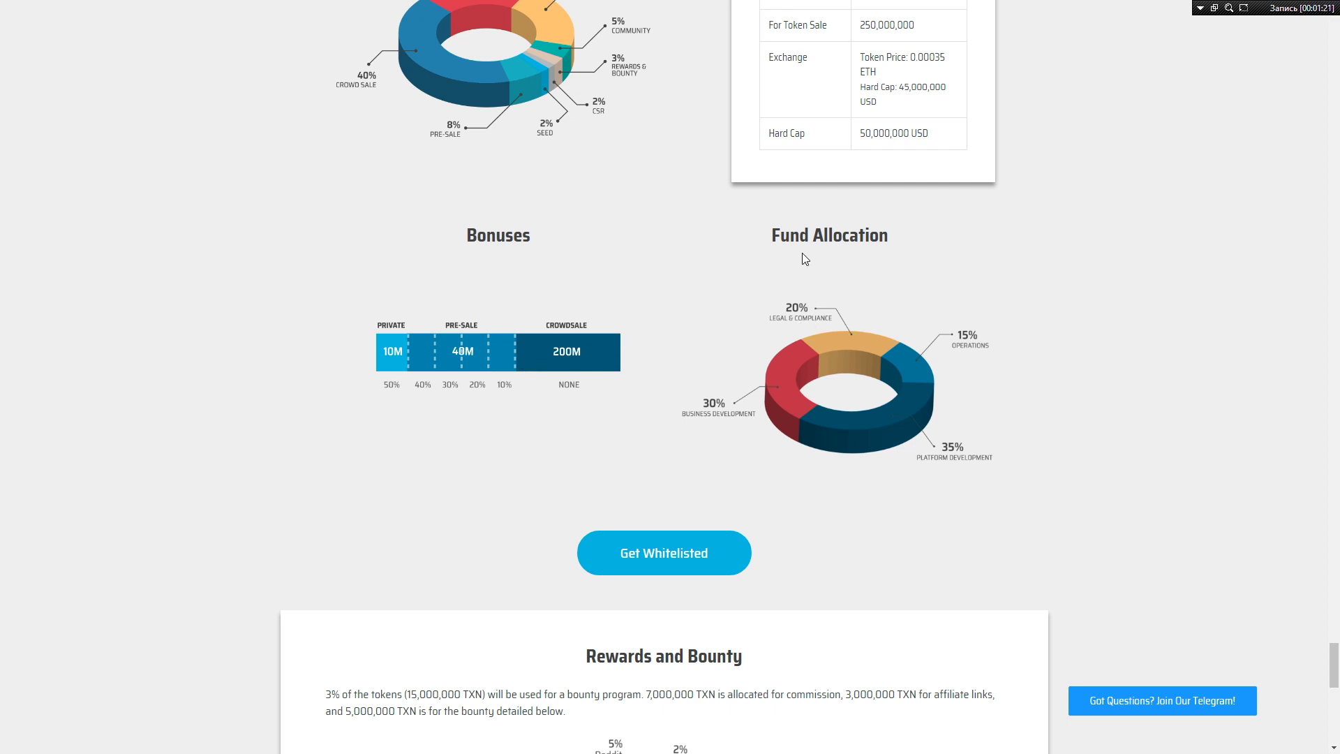
{"action": "mouse_move", "coordinate": [888, 271]}
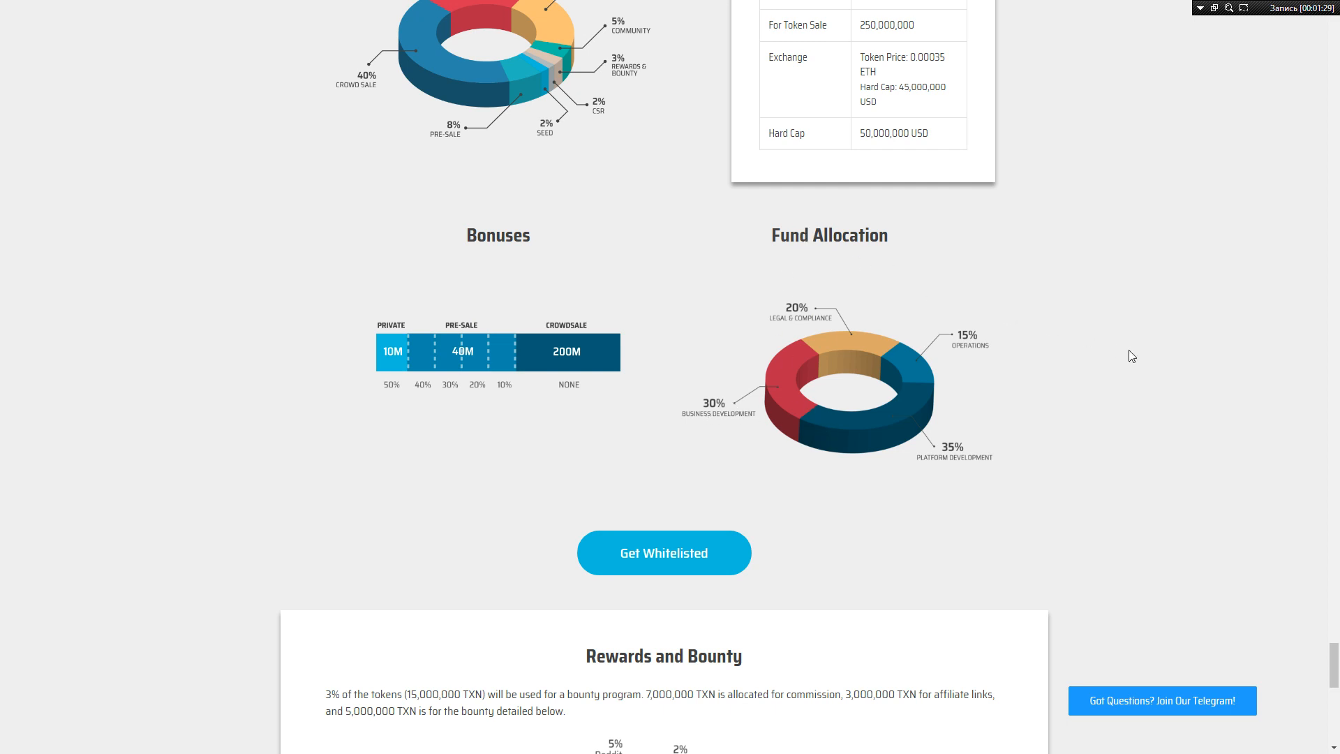
{"action": "mouse_move", "coordinate": [939, 489]}
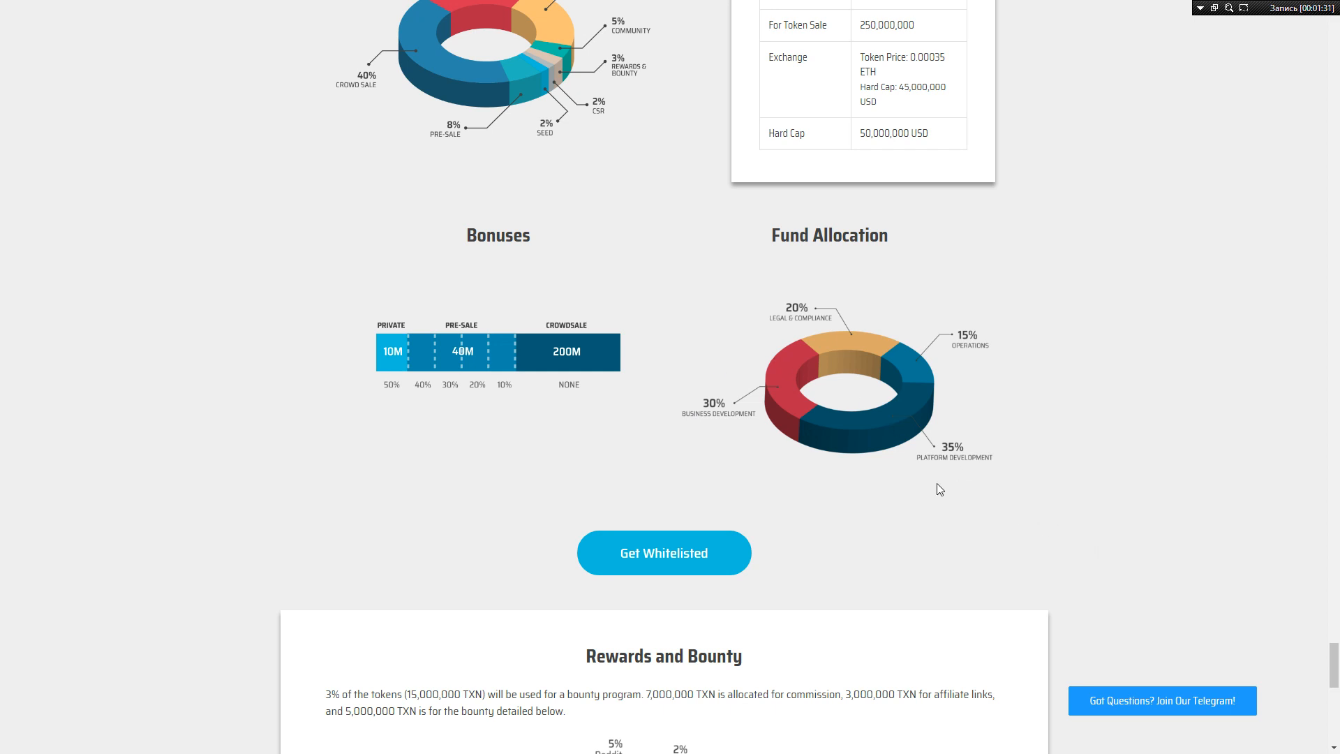
{"action": "mouse_move", "coordinate": [990, 476]}
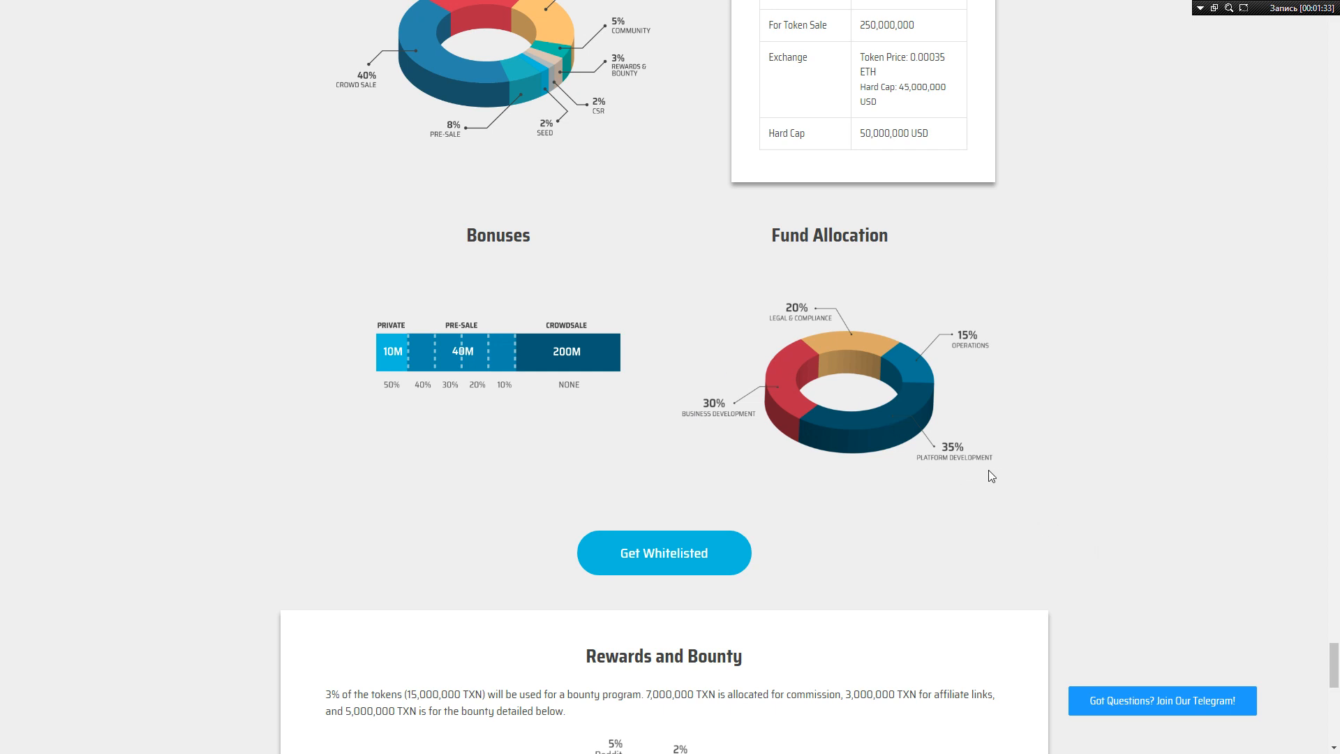
{"action": "mouse_move", "coordinate": [750, 419]}
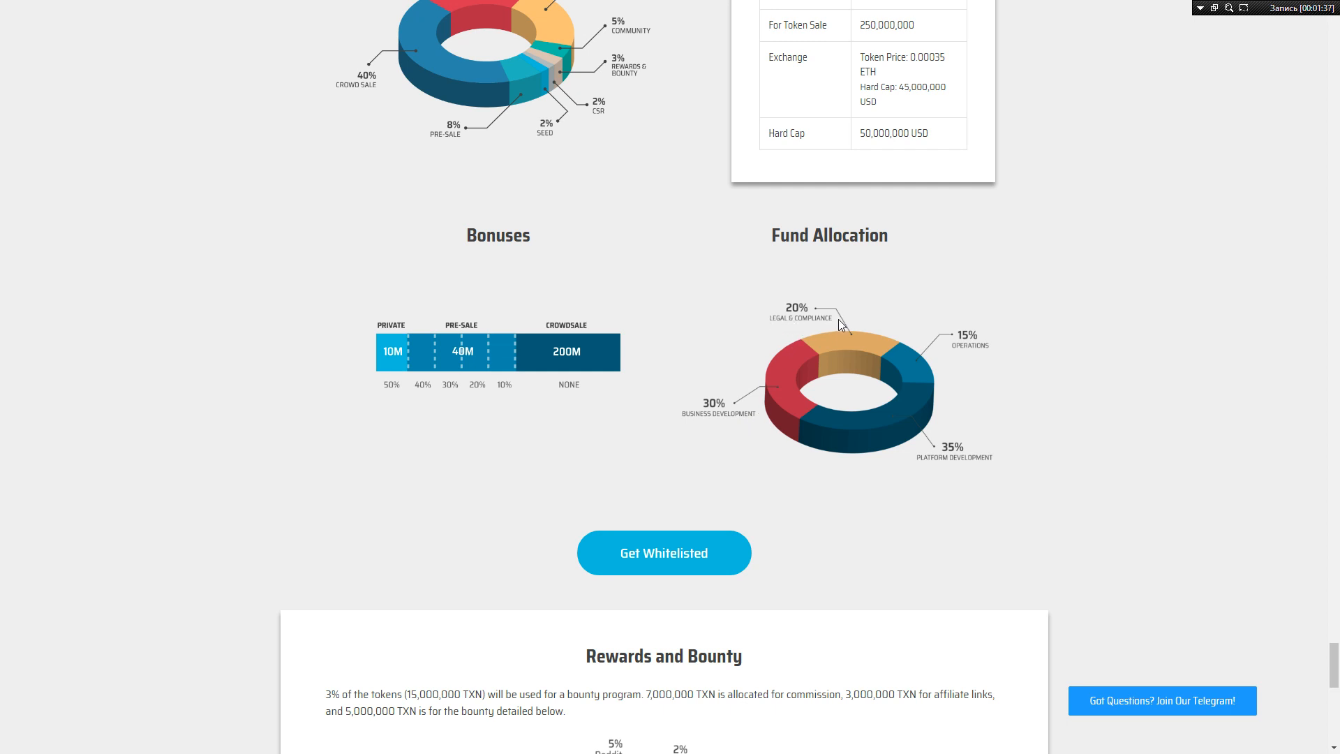
{"action": "mouse_move", "coordinate": [826, 334]}
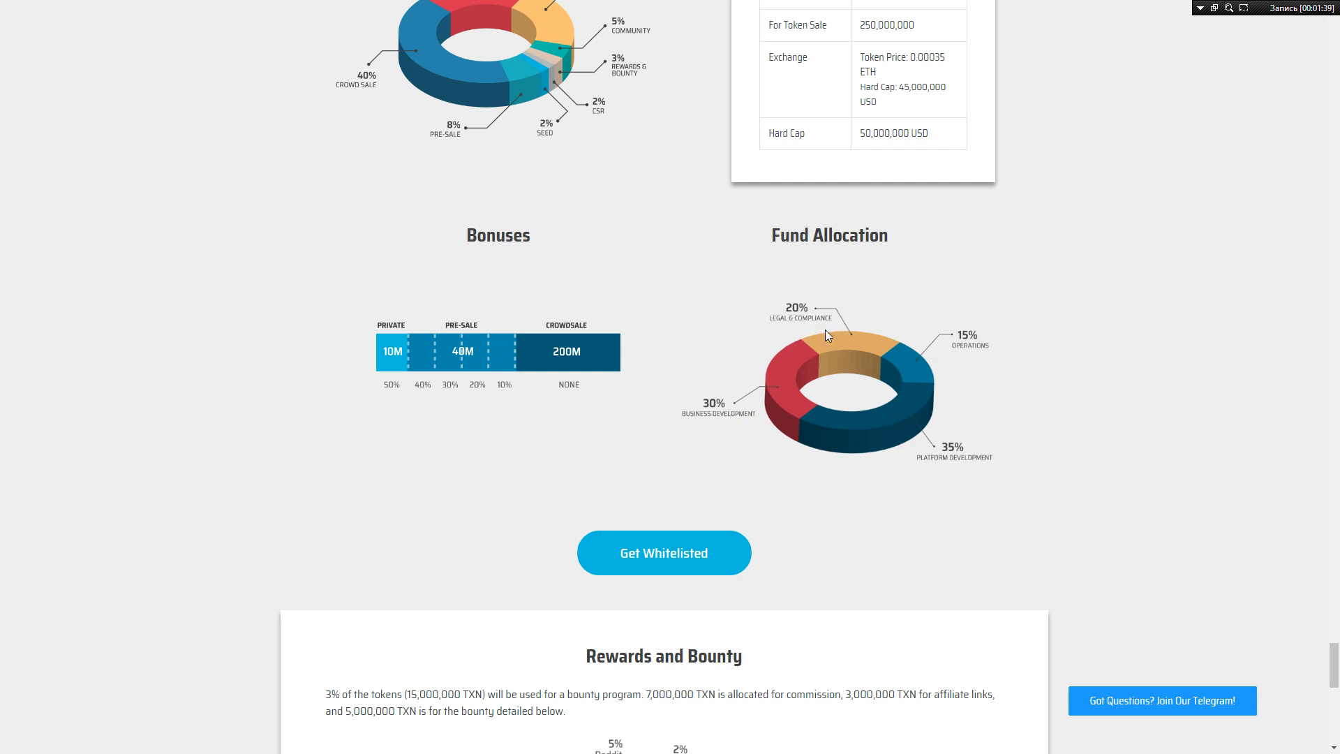
{"action": "mouse_move", "coordinate": [963, 354]}
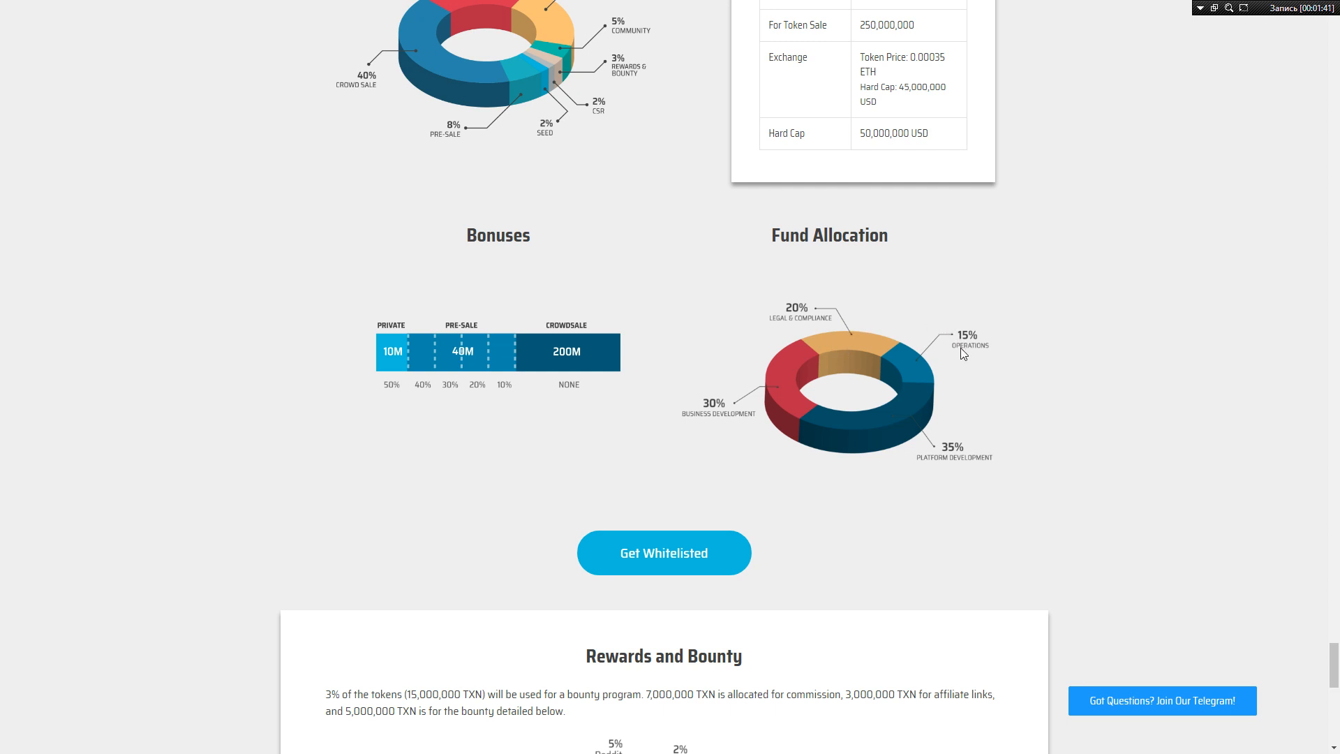
{"action": "mouse_move", "coordinate": [915, 374]}
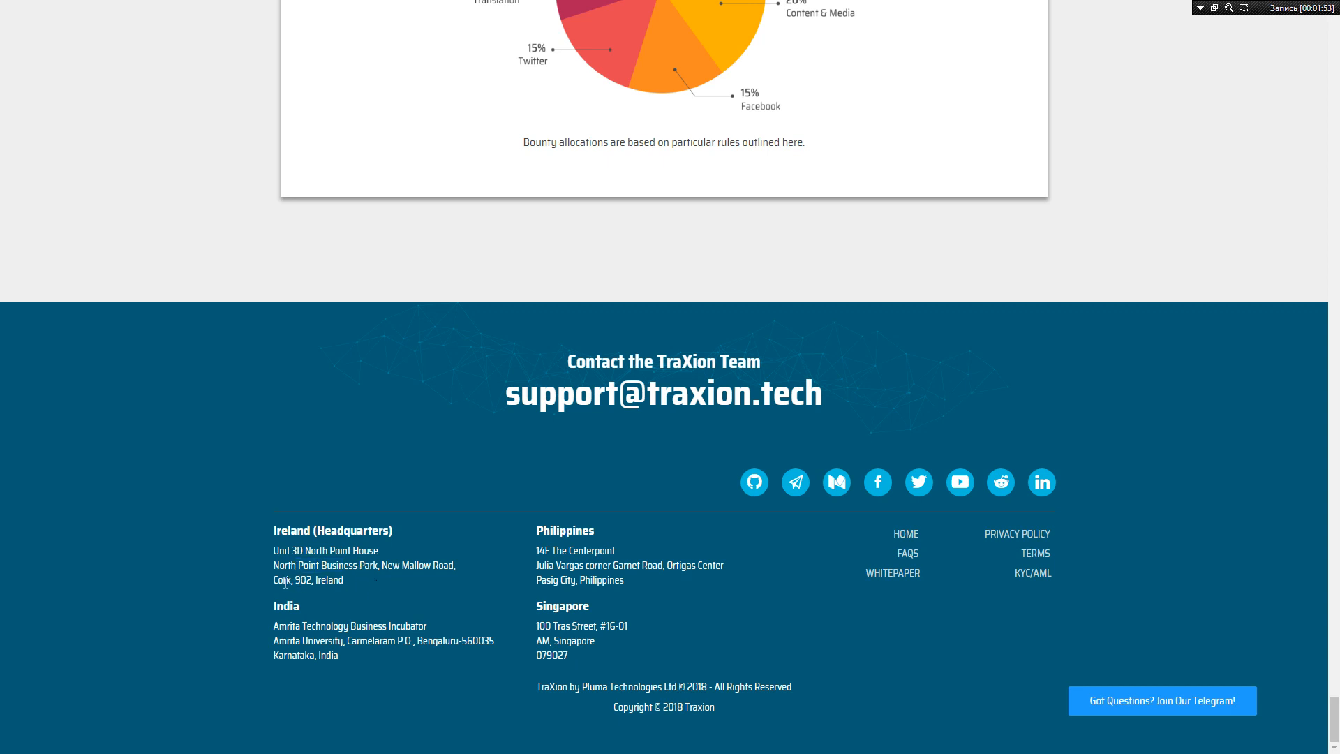
Step: Double-click near the footer office addresses, then scroll back up to Inspirational Stories
{"action": "double_click", "coordinate": [329, 579]}
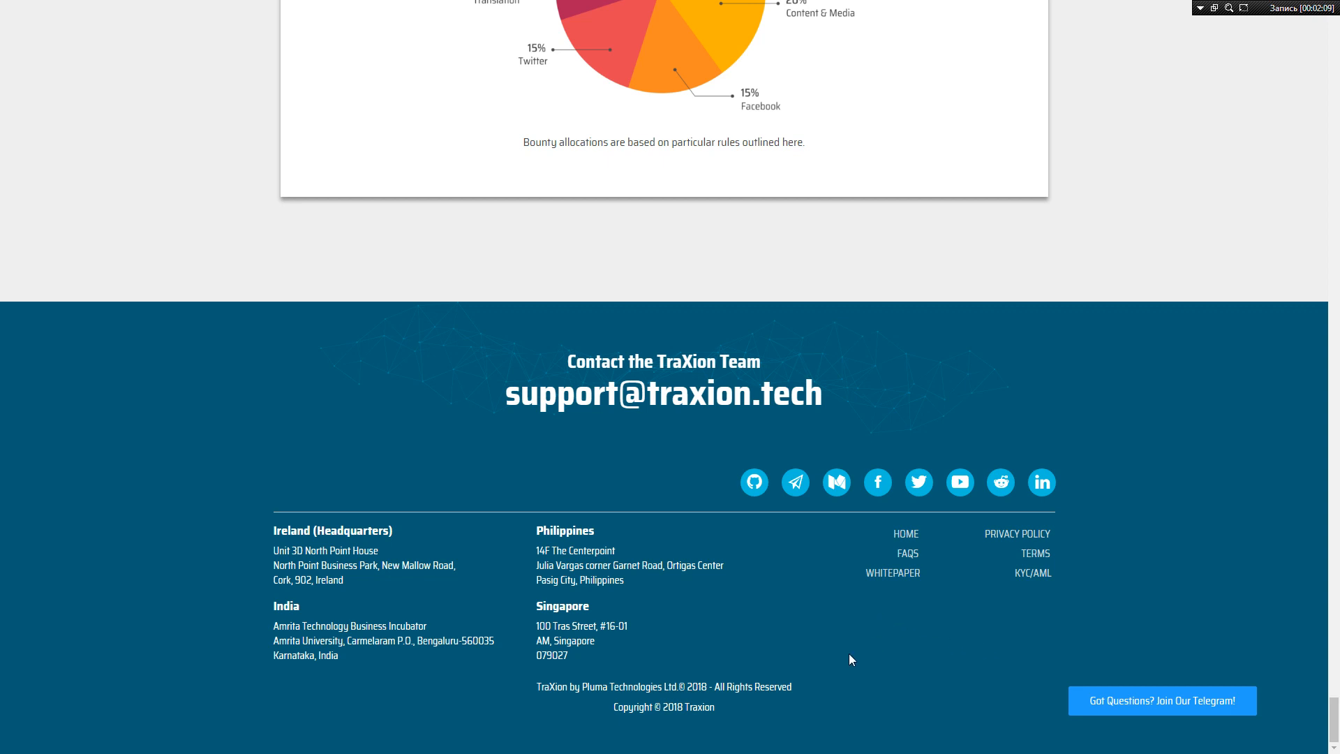
{"action": "mouse_move", "coordinate": [725, 625]}
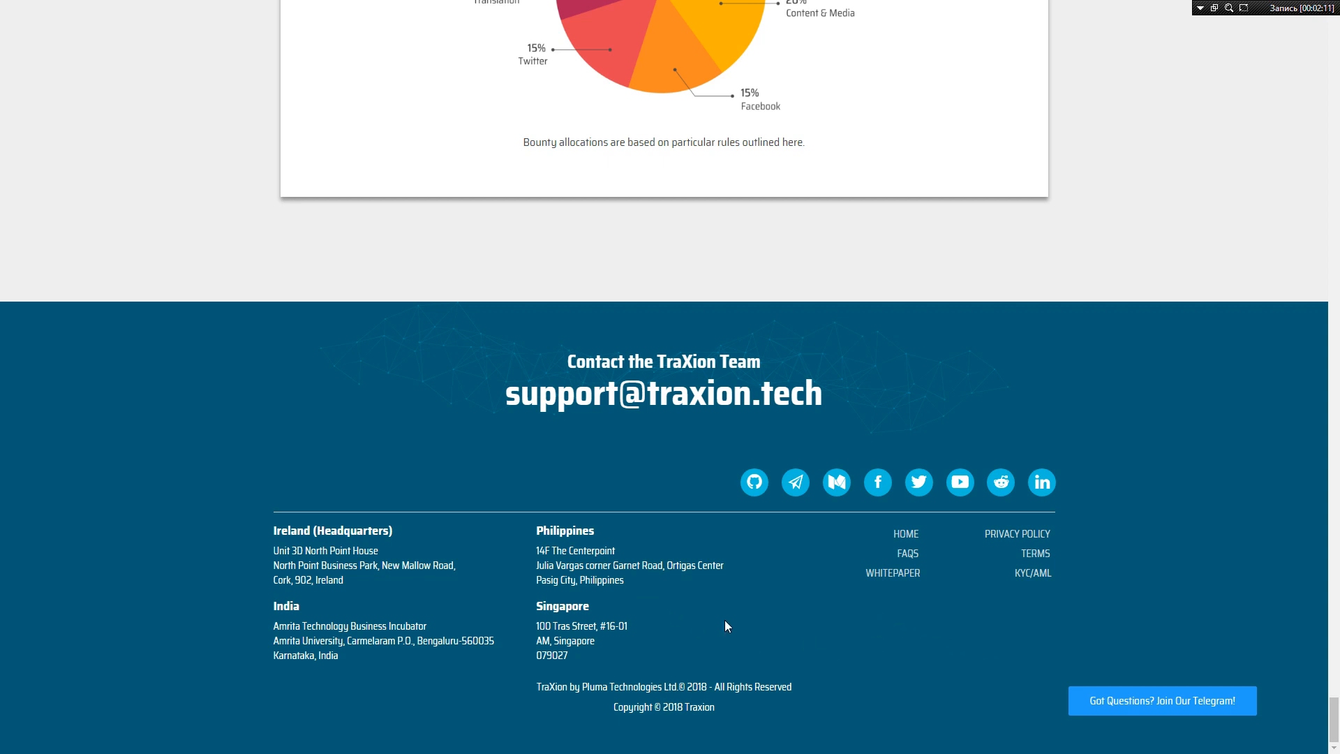
{"action": "scroll", "scroll_direction": "up", "scroll_amount": 3}
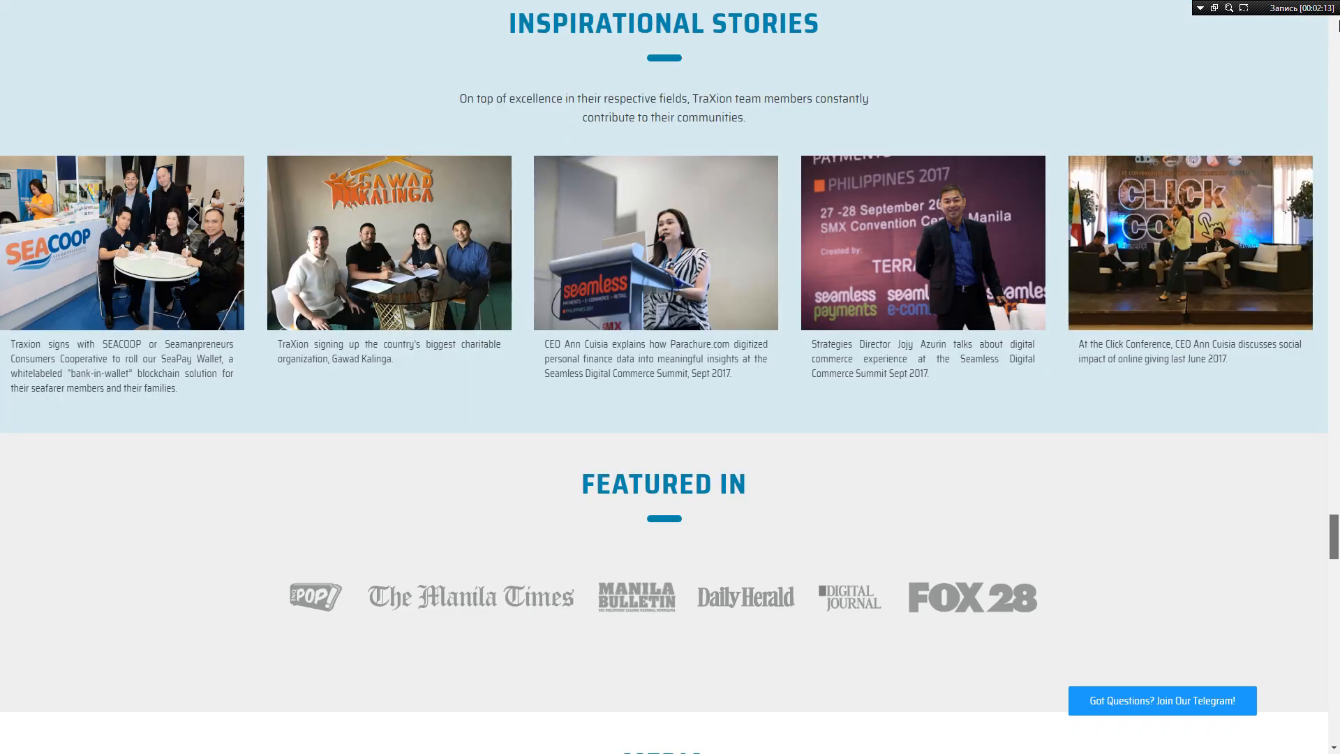